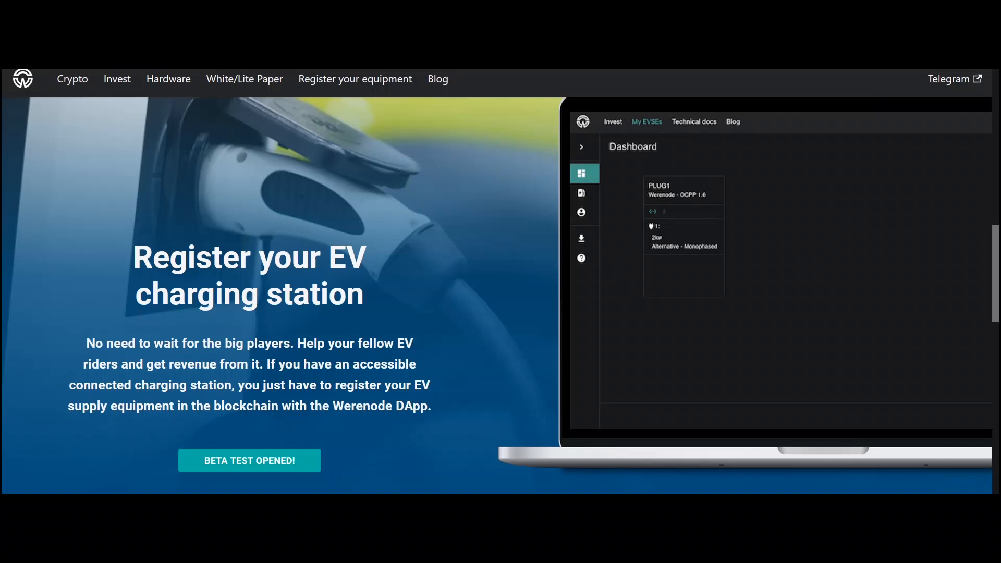
scroll(down, 3)
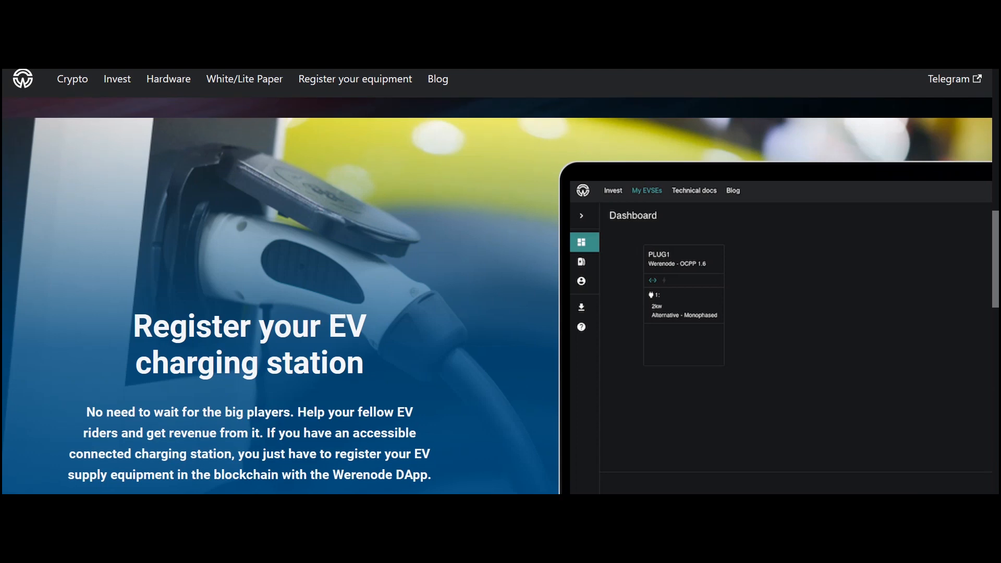
scroll(down, 3)
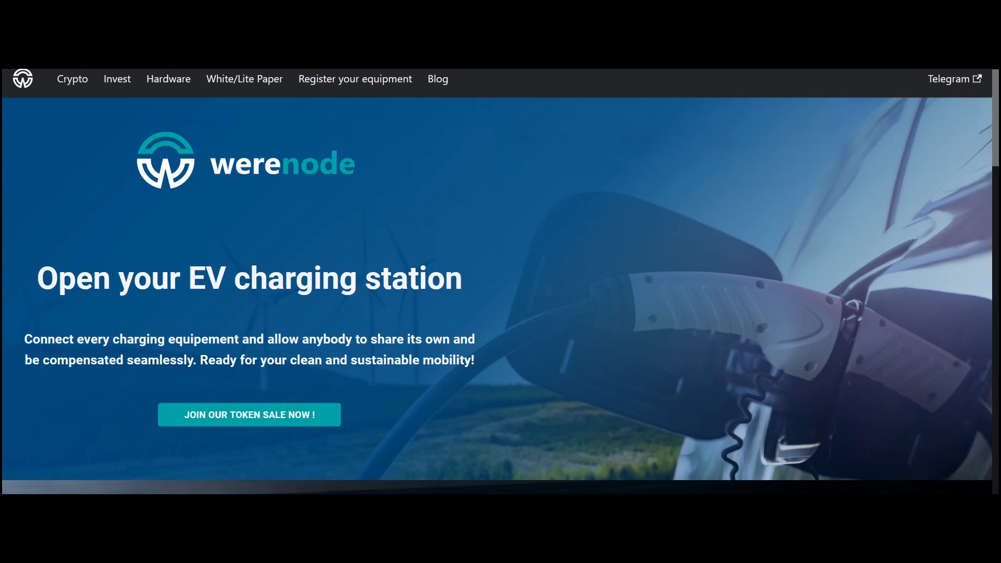
scroll(down, 3)
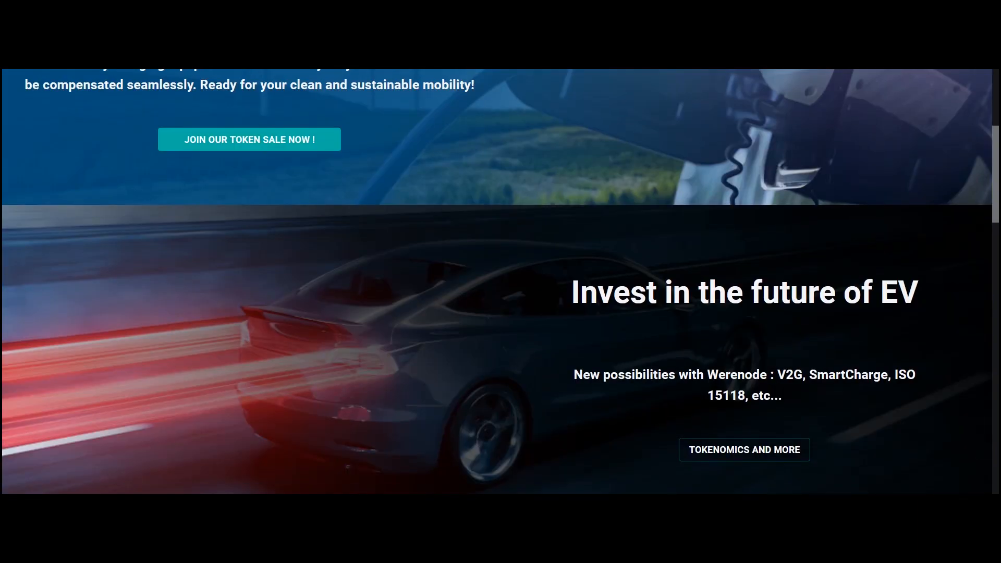
scroll(down, 3)
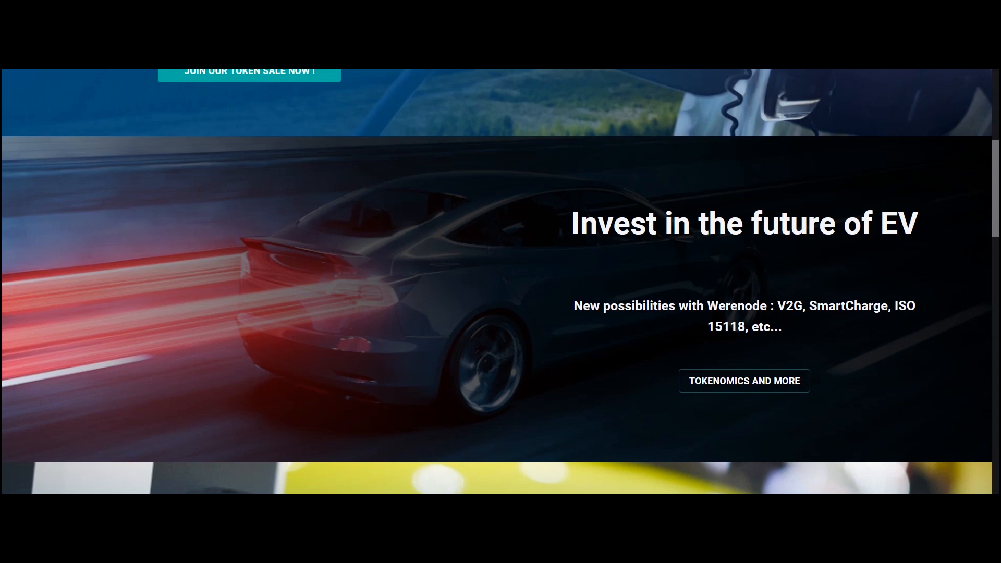
scroll(down, 3)
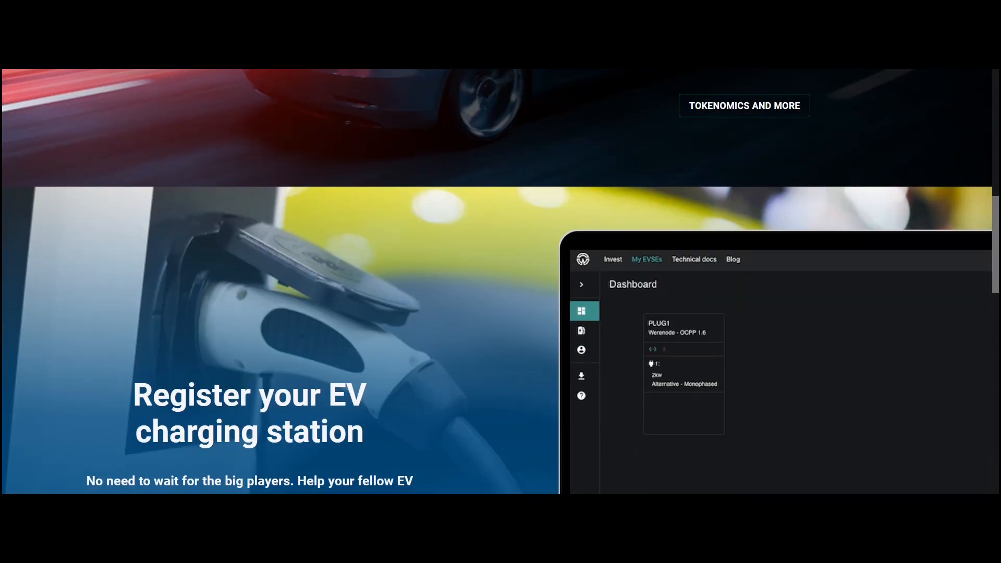
scroll(down, 3)
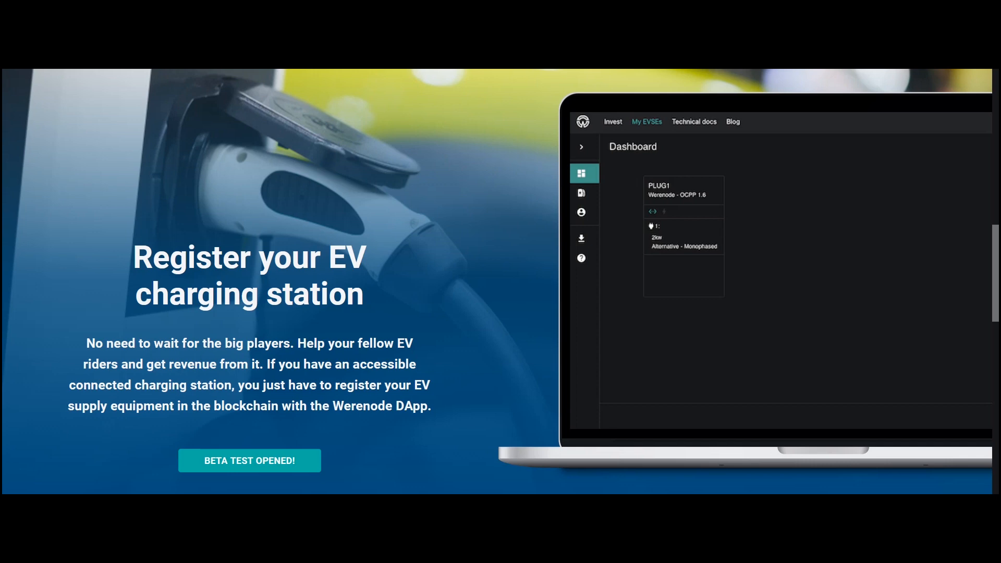
scroll(down, 3)
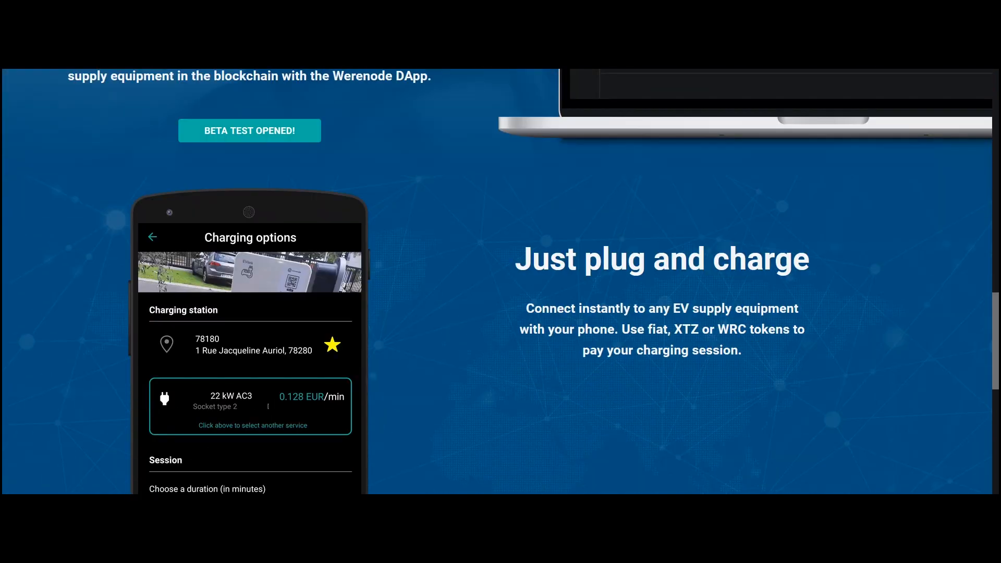
scroll(down, 3)
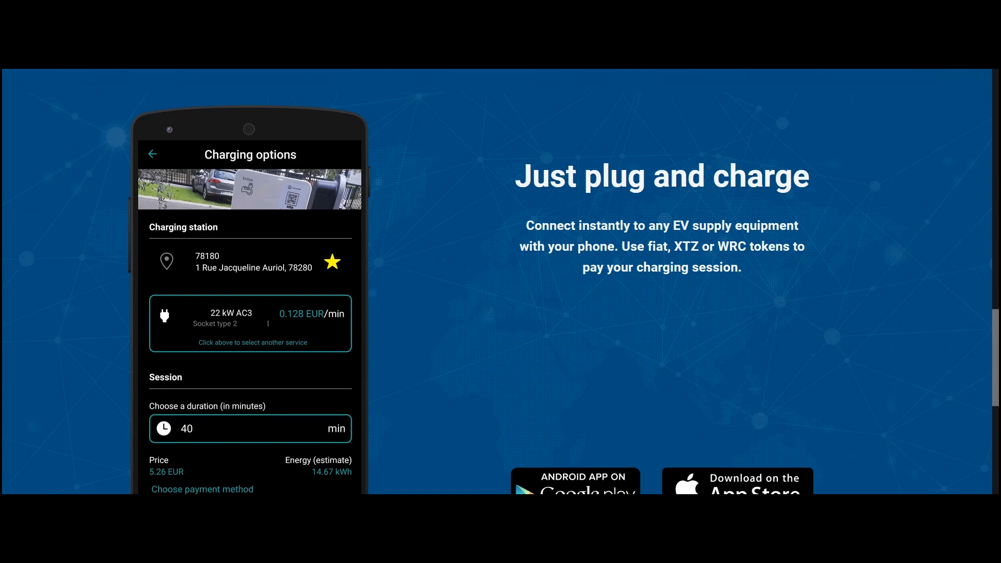
scroll(down, 3)
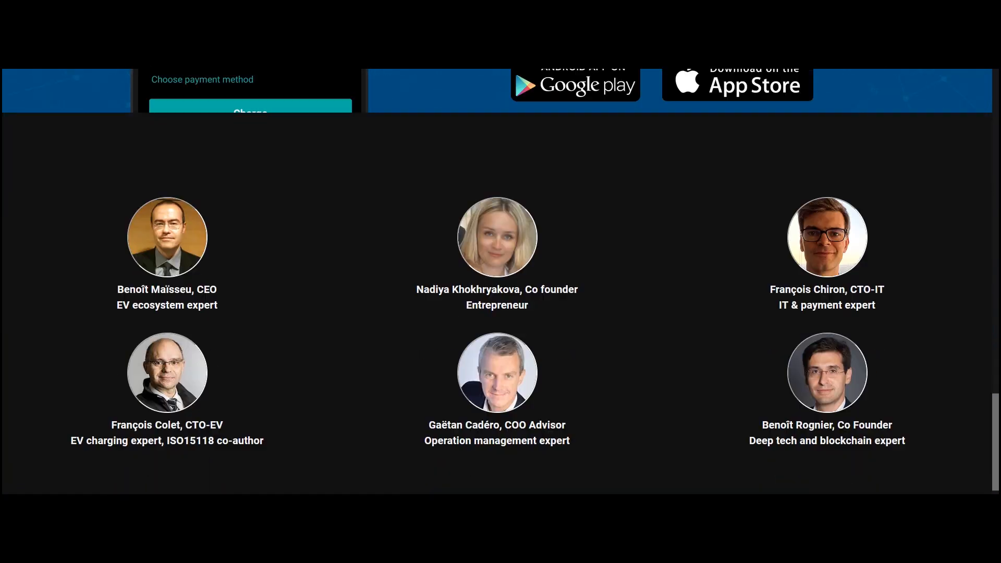
scroll(down, 3)
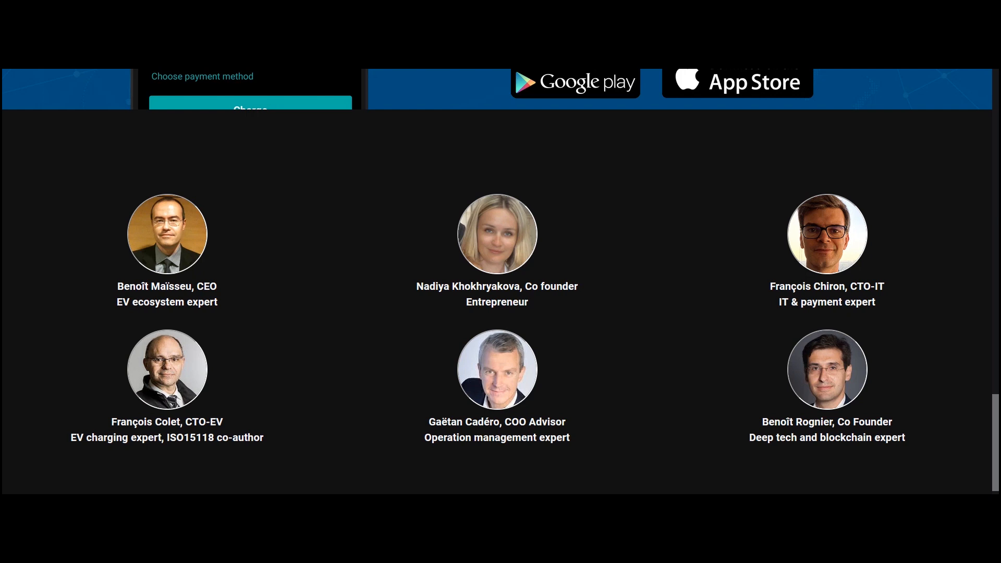
scroll(down, 3)
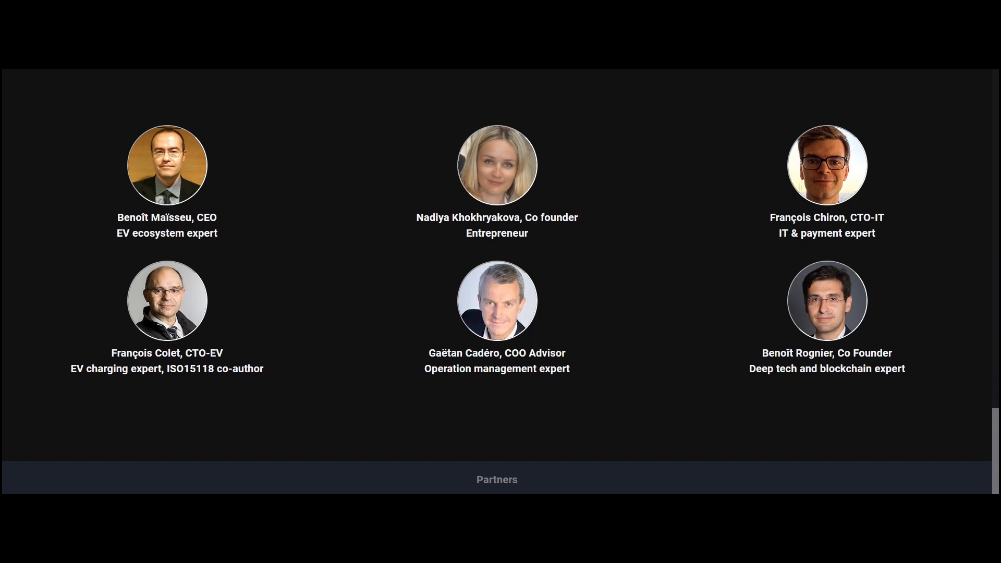
scroll(down, 3)
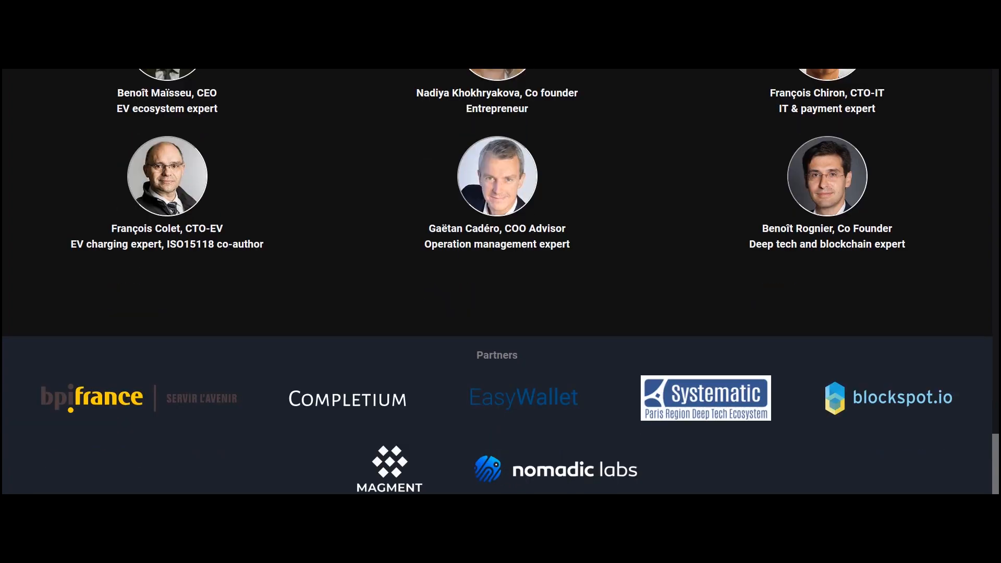
scroll(down, 3)
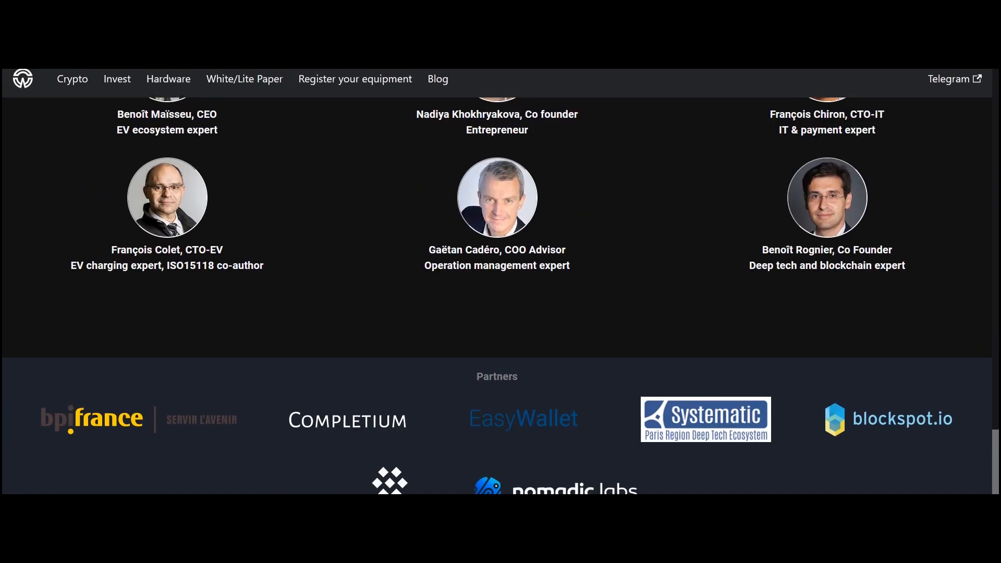
scroll(down, 3)
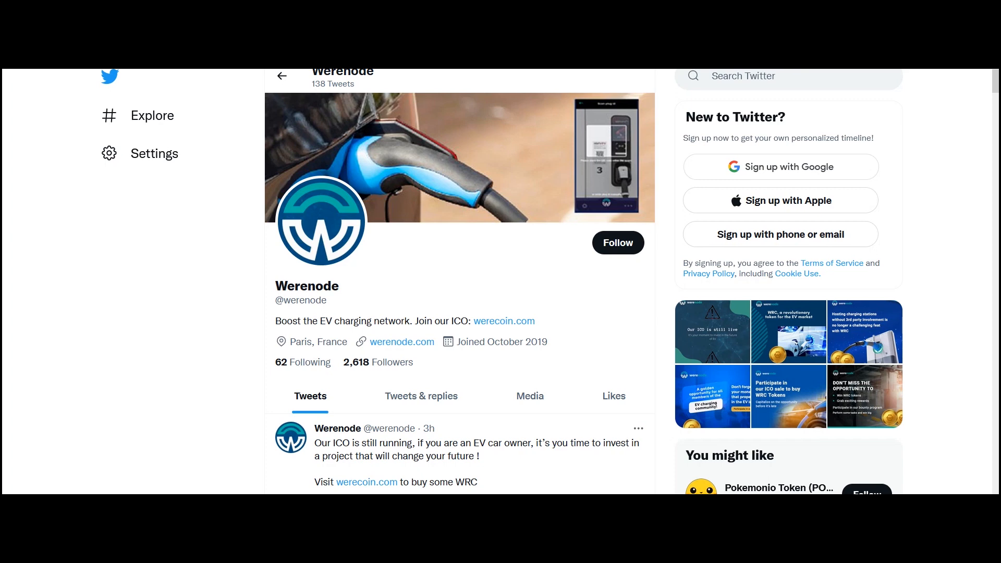
scroll(down, 3)
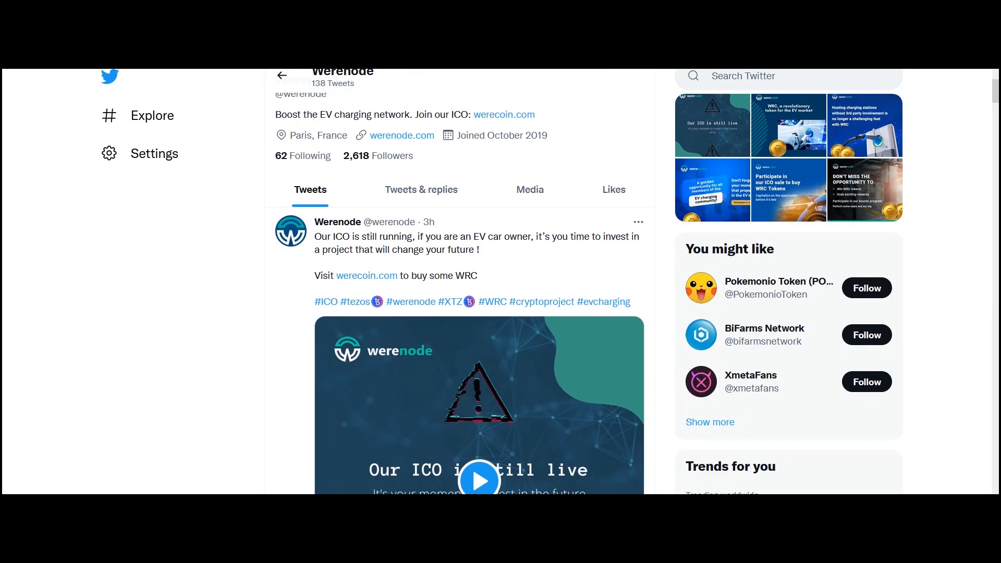
scroll(down, 3)
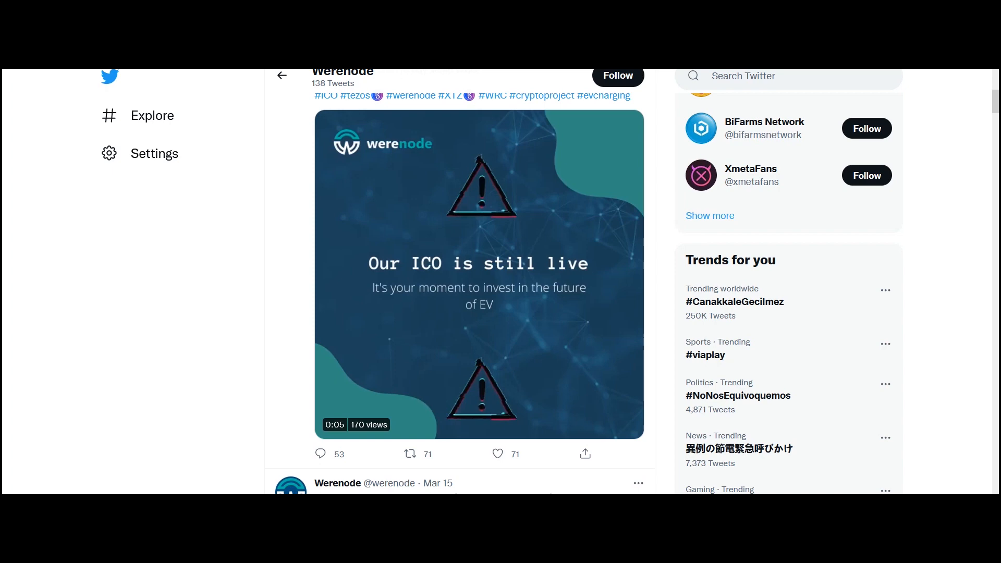
scroll(down, 3)
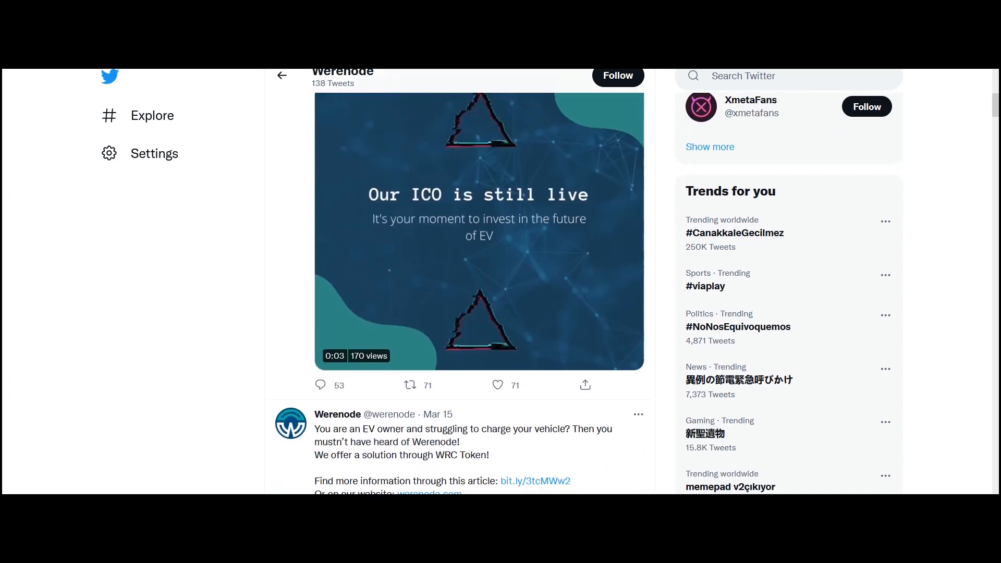
scroll(down, 3)
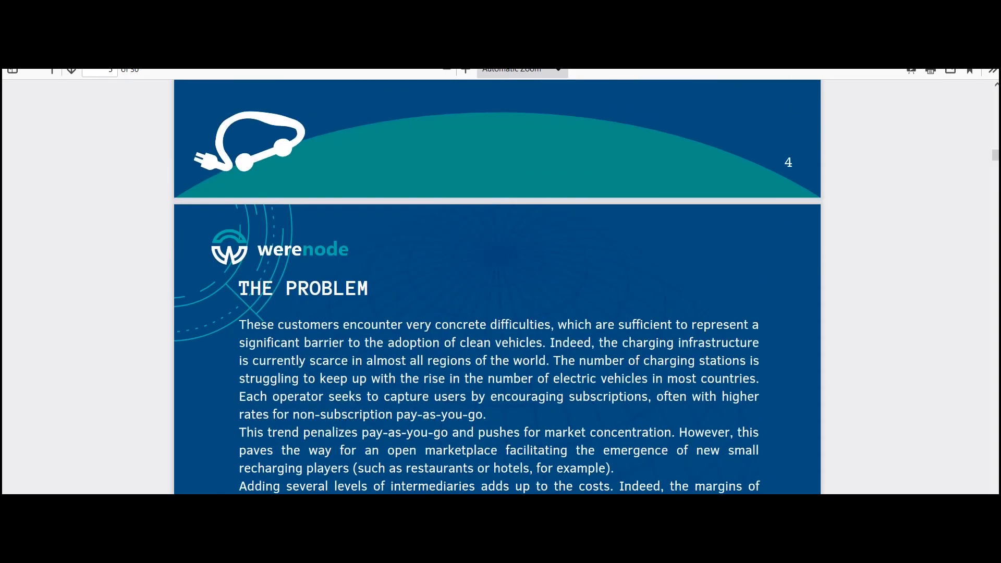
scroll(down, 3)
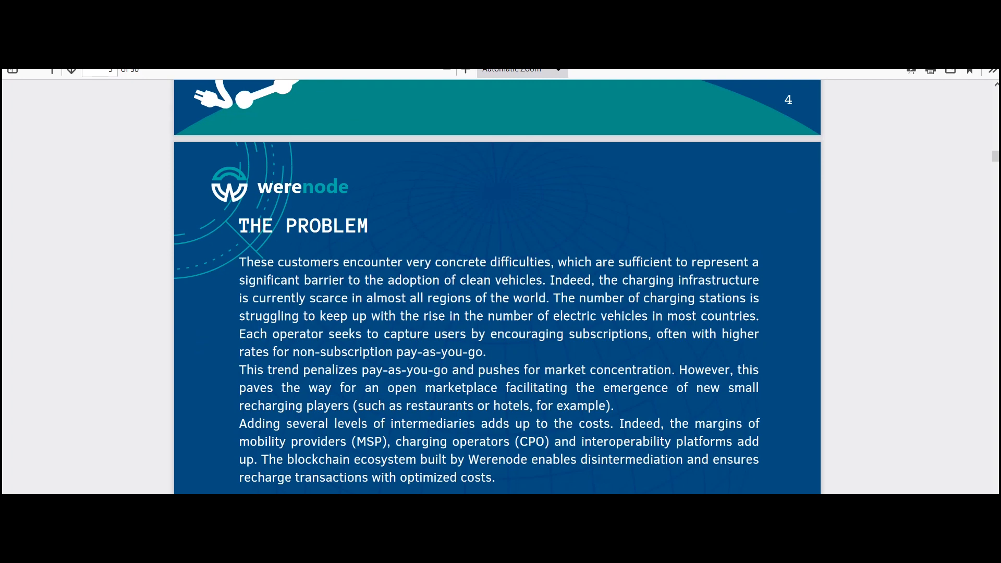
scroll(down, 3)
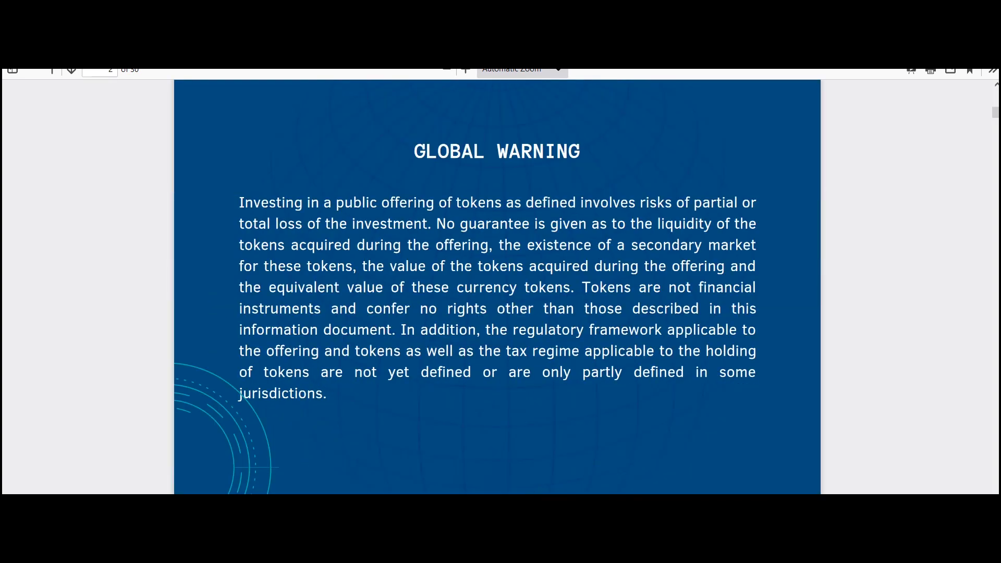
scroll(down, 3)
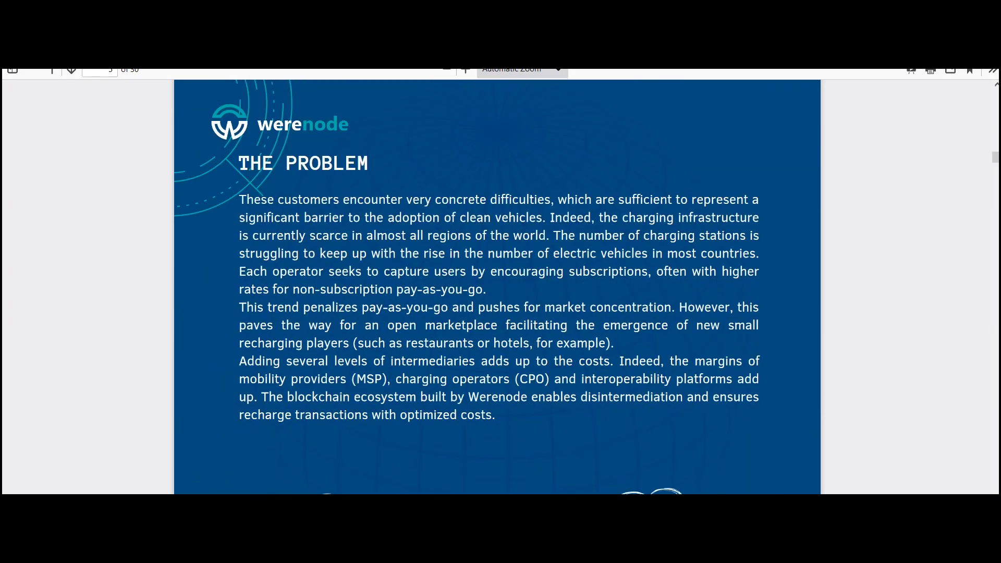
scroll(down, 3)
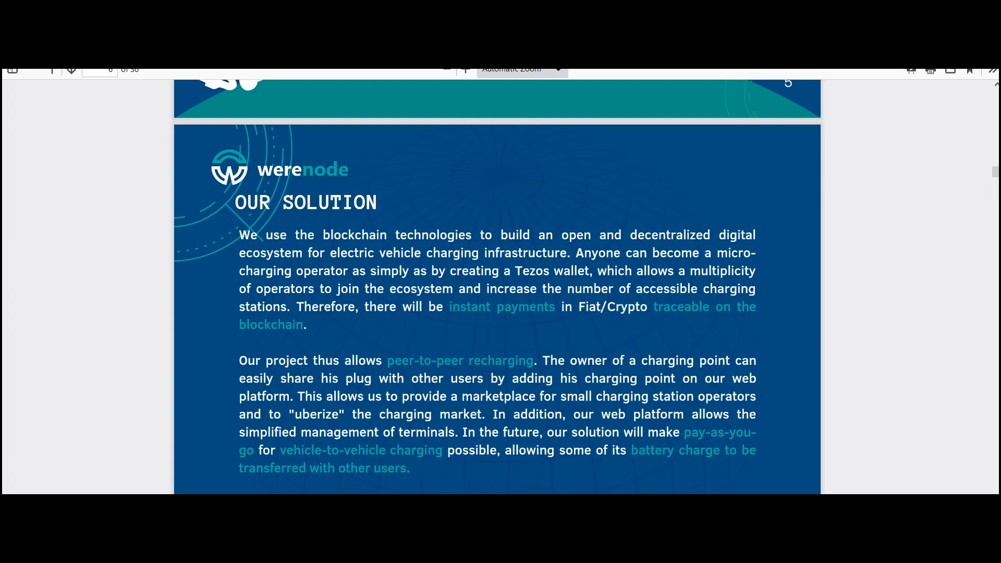
scroll(down, 3)
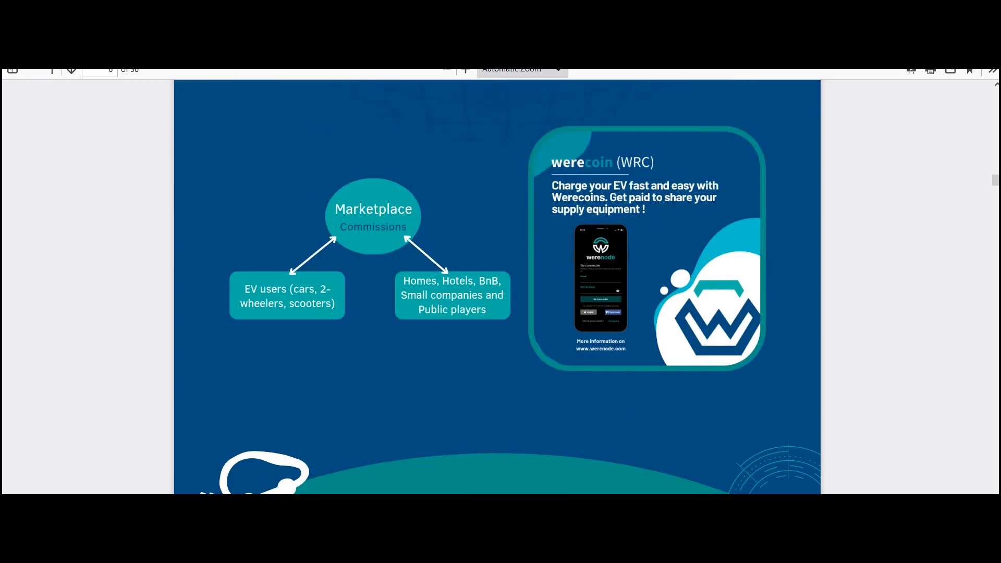